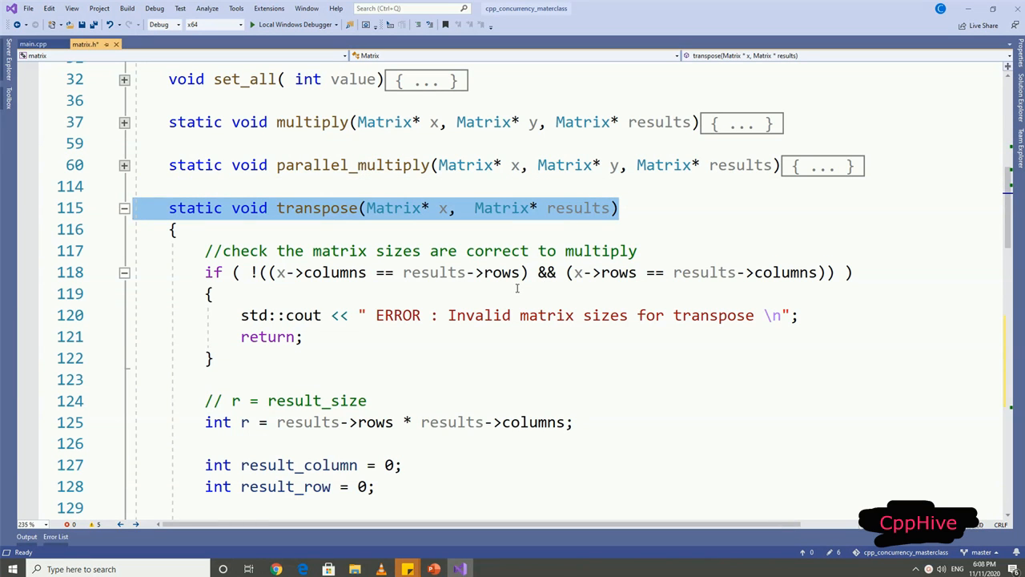
# Step: Review the sequential transpose code in matrix.h, clearing highlights on the counters, loop and element-storing lines
pyautogui.scroll(-3)
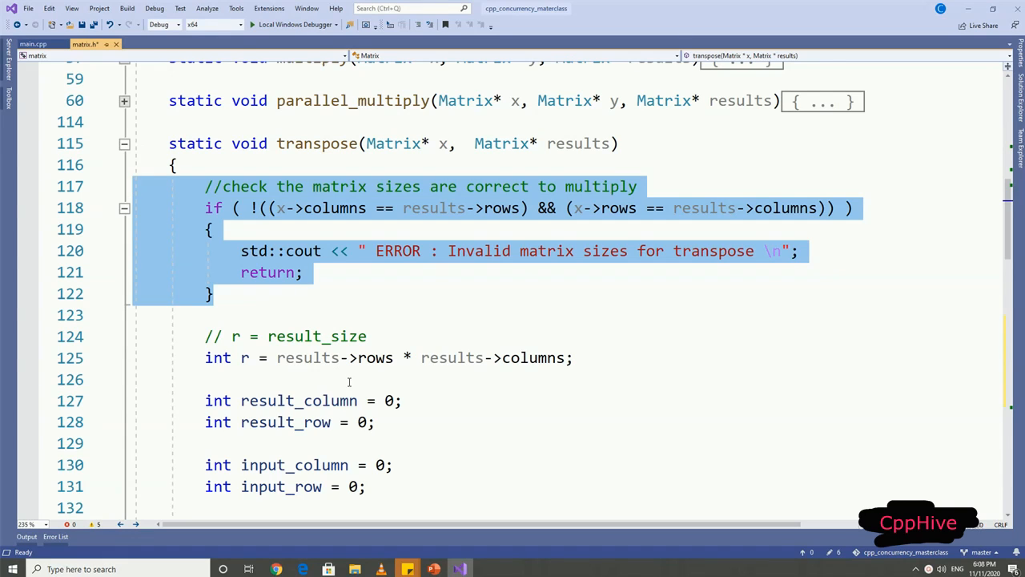
pyautogui.moveTo(379, 292)
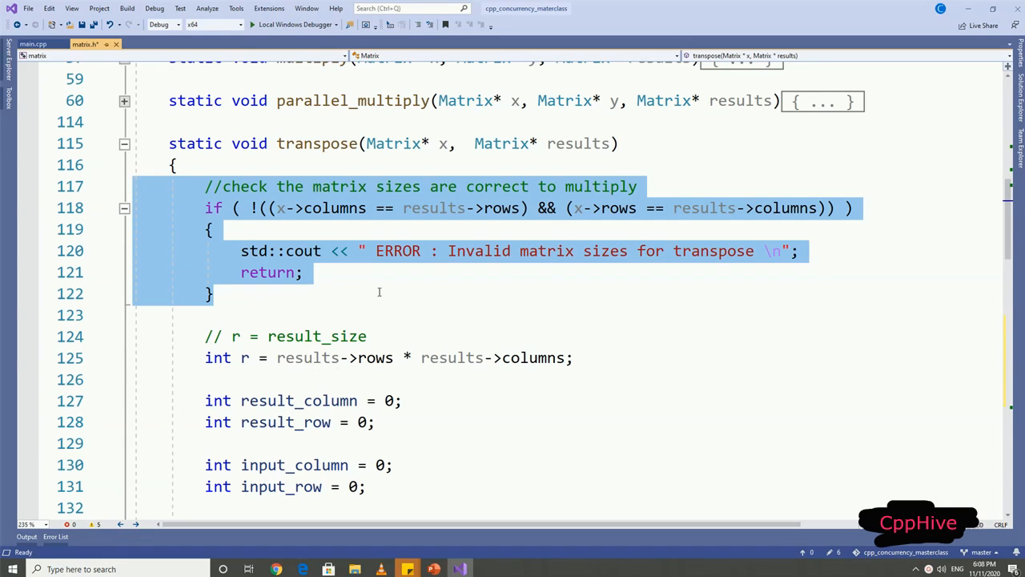
pyautogui.scroll(-3)
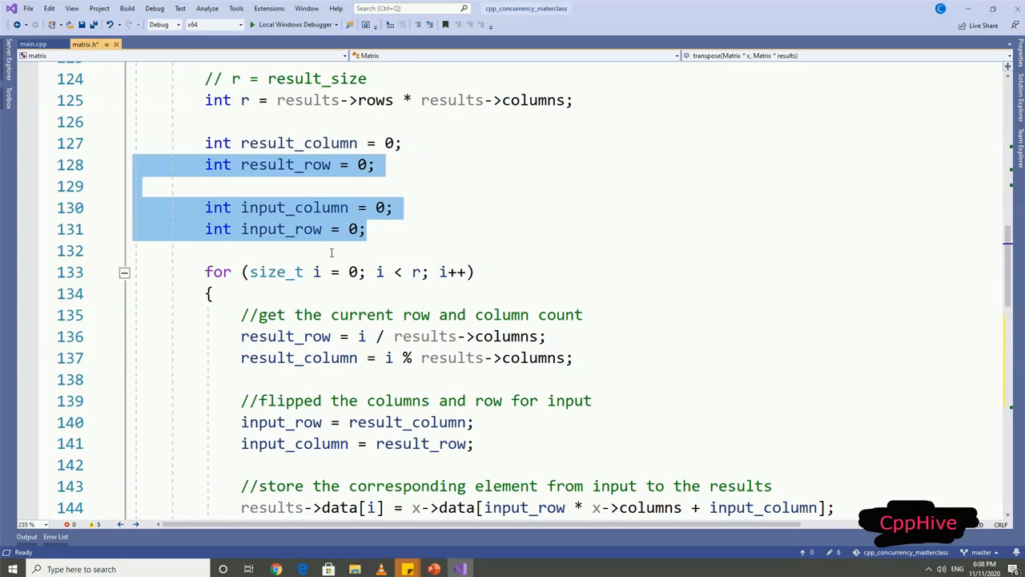
pyautogui.scroll(-3)
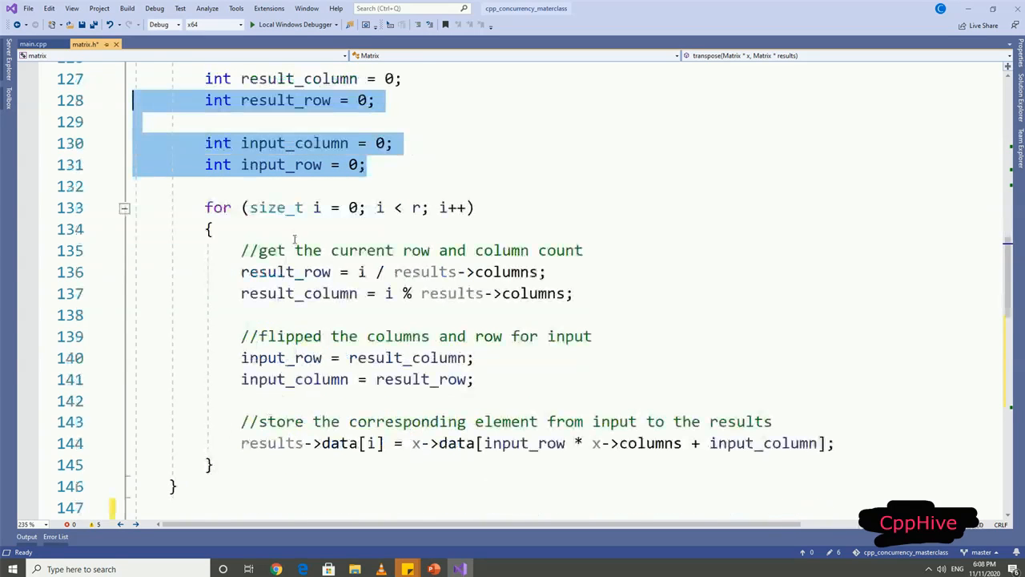
pyautogui.click(212, 230)
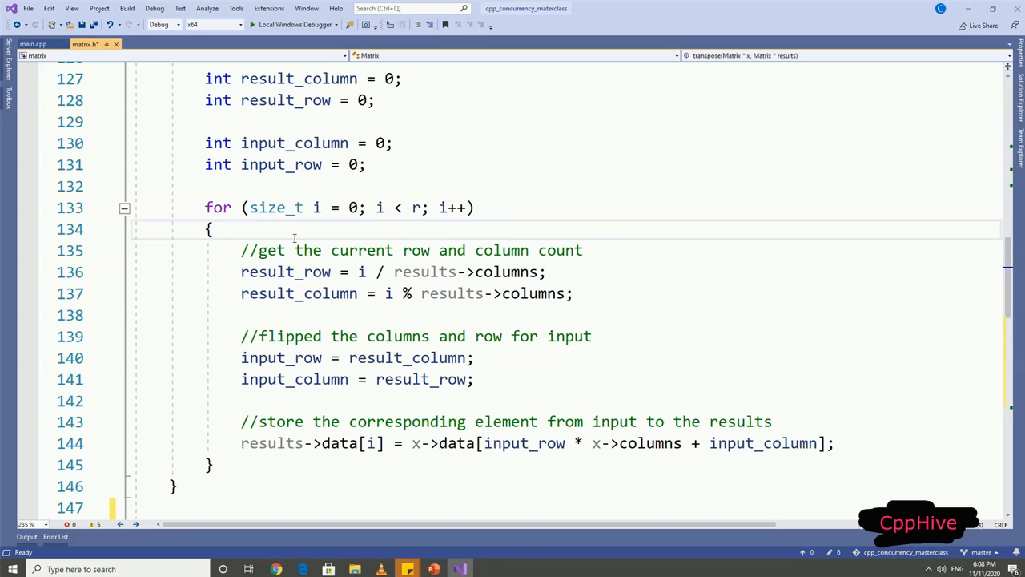
pyautogui.click(210, 229)
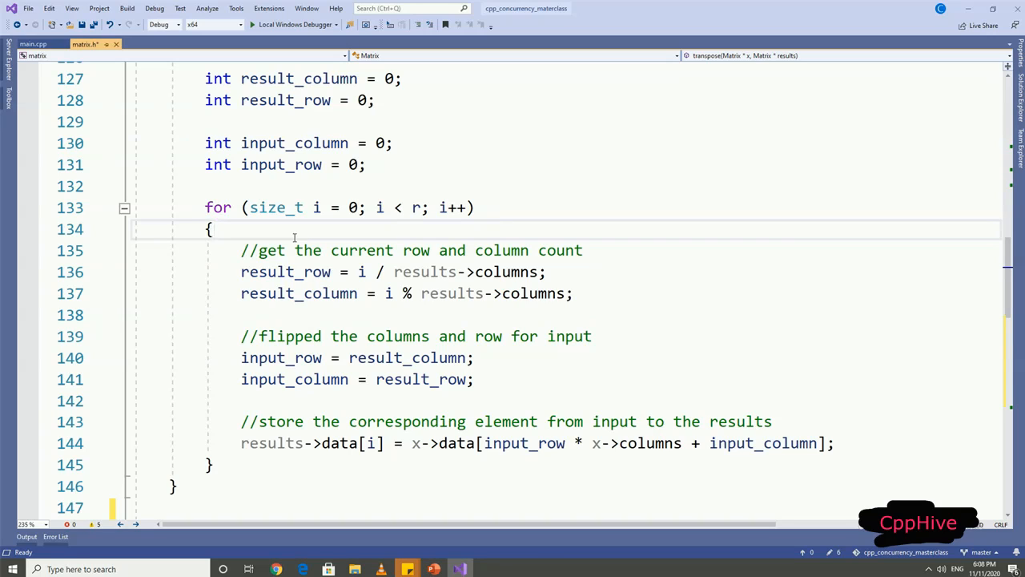
pyautogui.moveTo(296, 232)
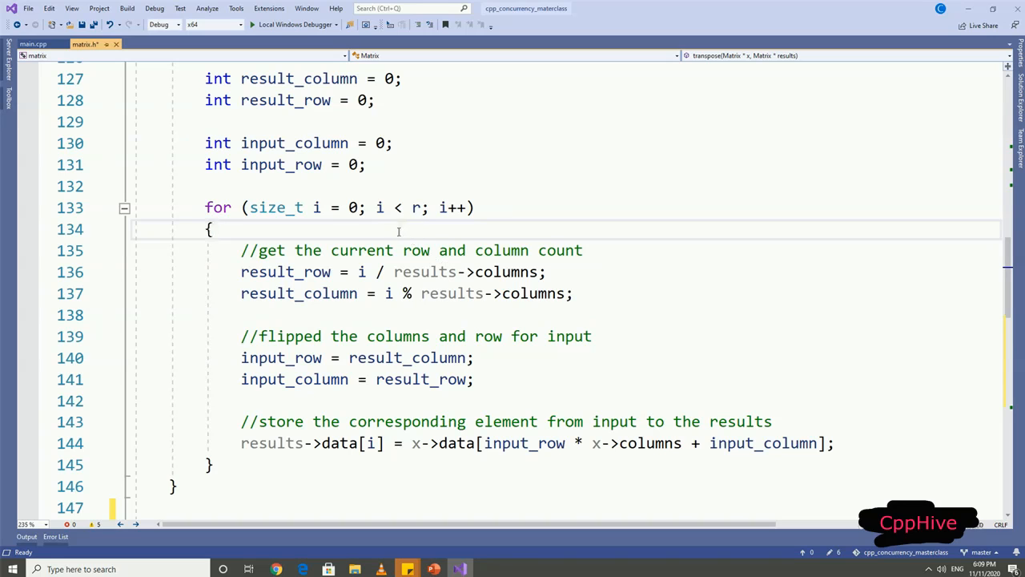
pyautogui.moveTo(288, 207)
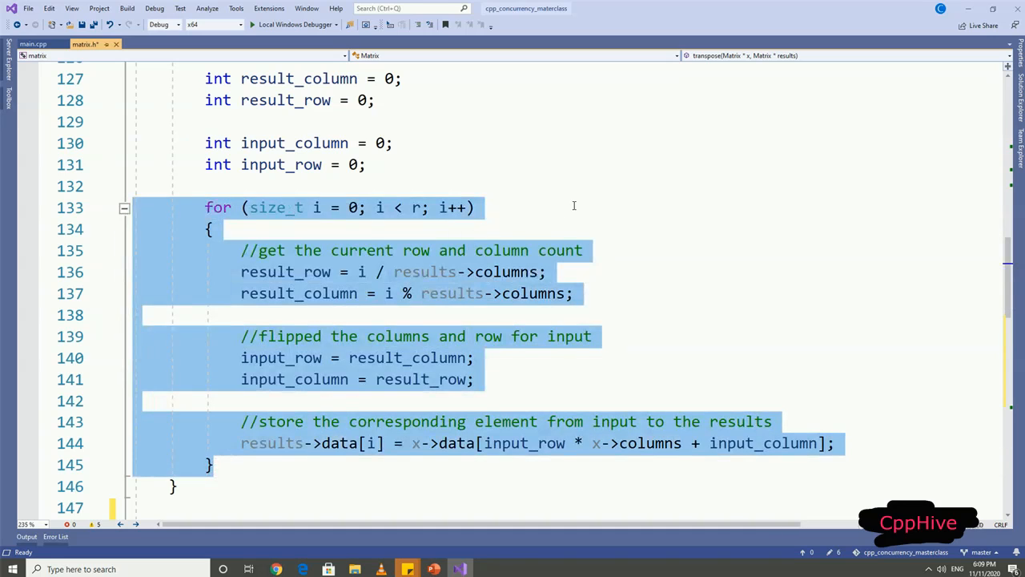
pyautogui.click(573, 208)
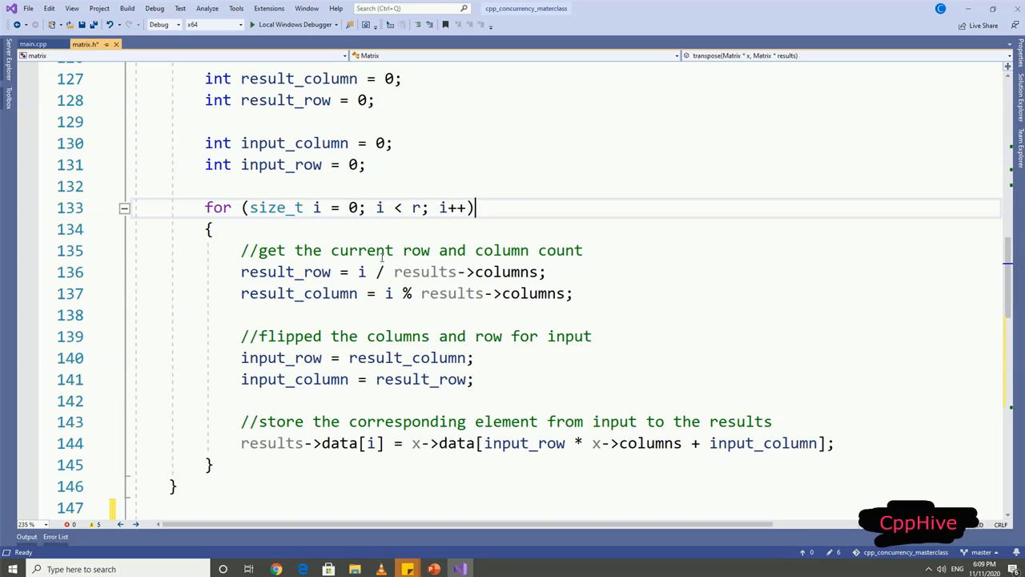
pyautogui.moveTo(505, 390)
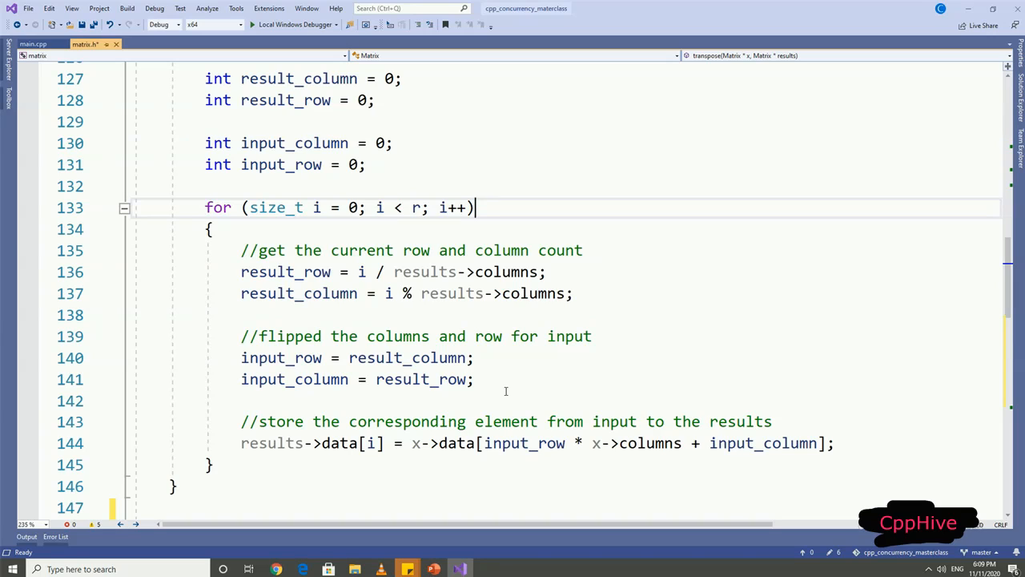
pyautogui.moveTo(459, 327)
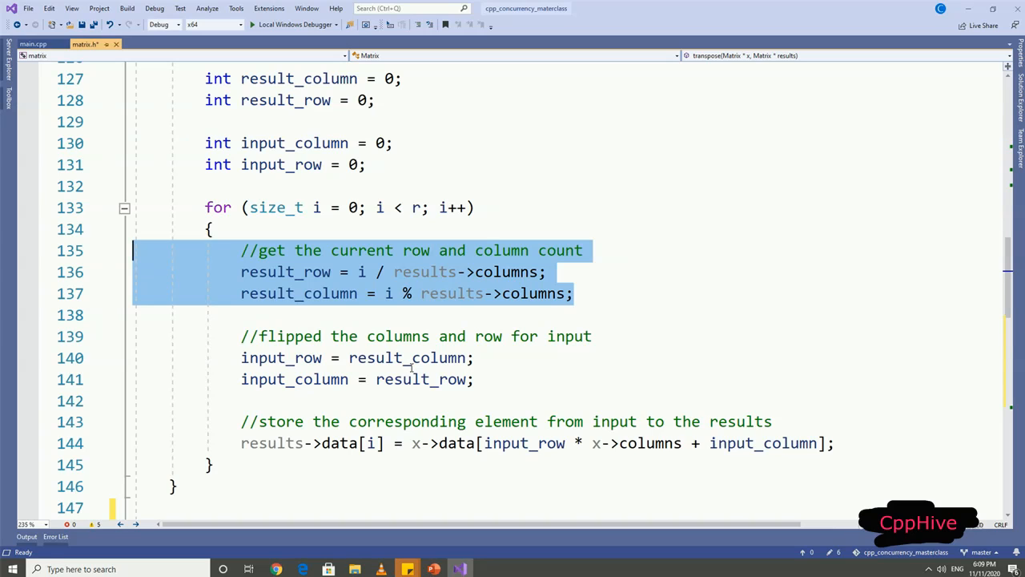
pyautogui.moveTo(500, 374)
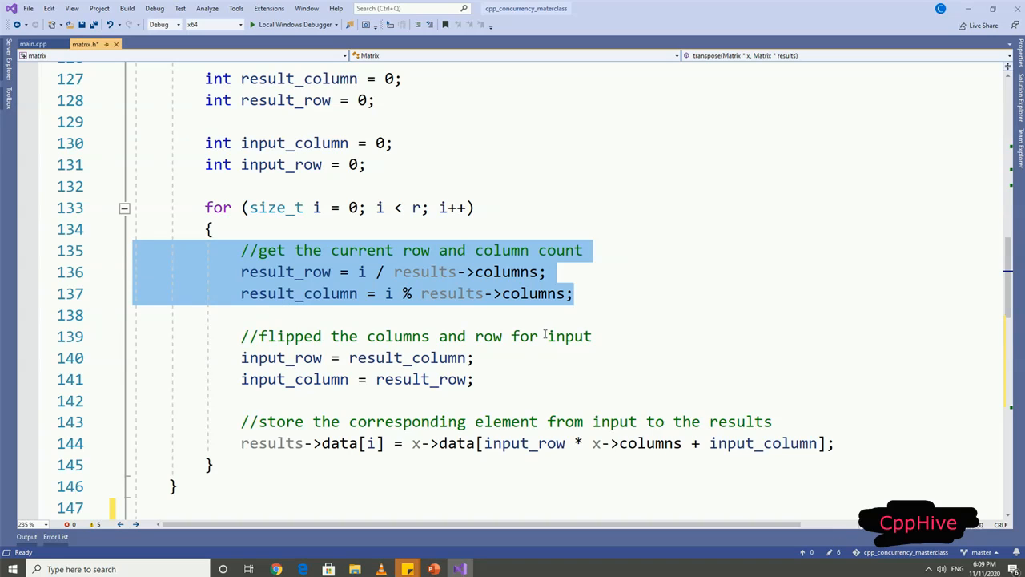
pyautogui.scroll(-3)
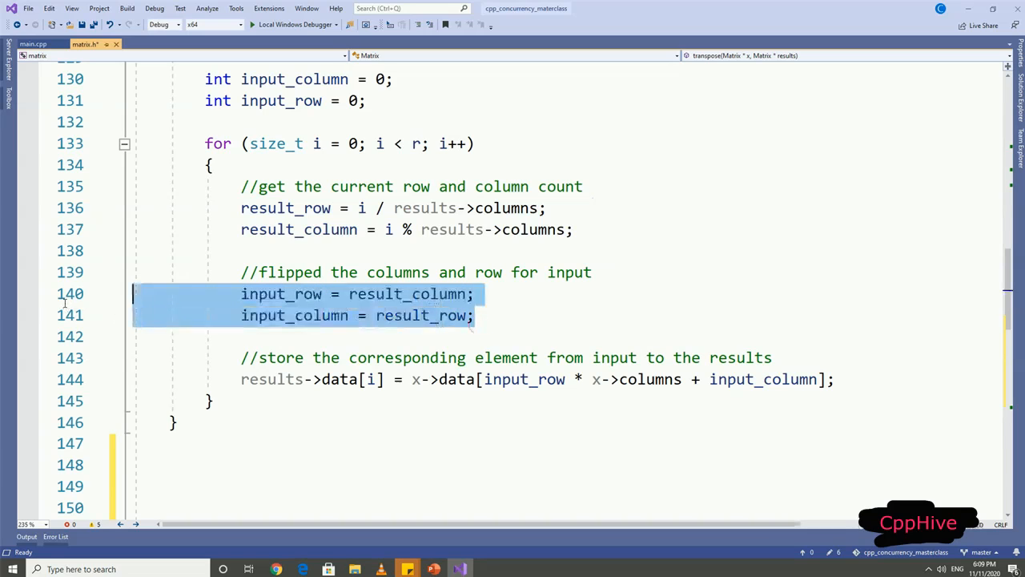
pyautogui.moveTo(541, 300)
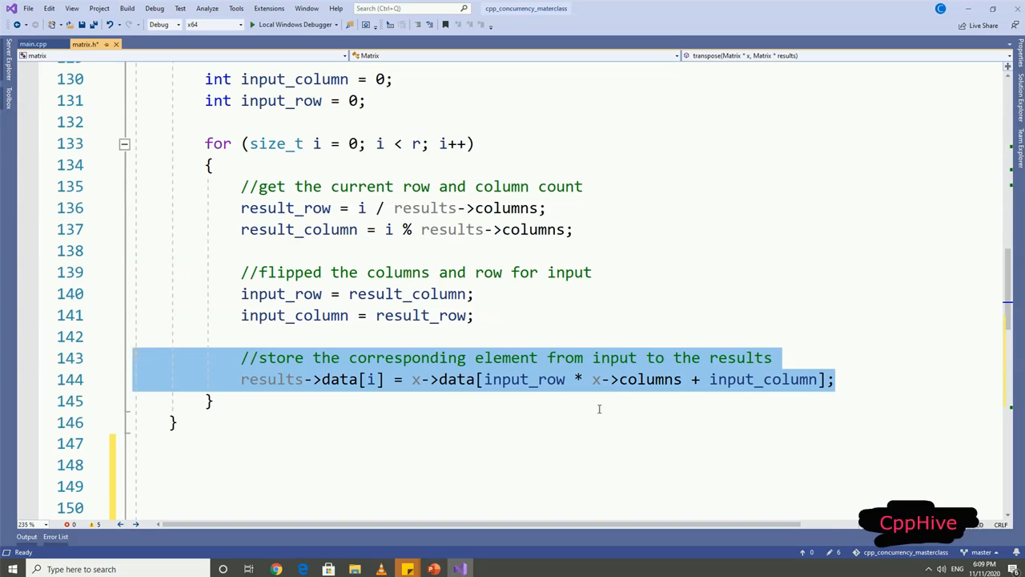
pyautogui.click(214, 400)
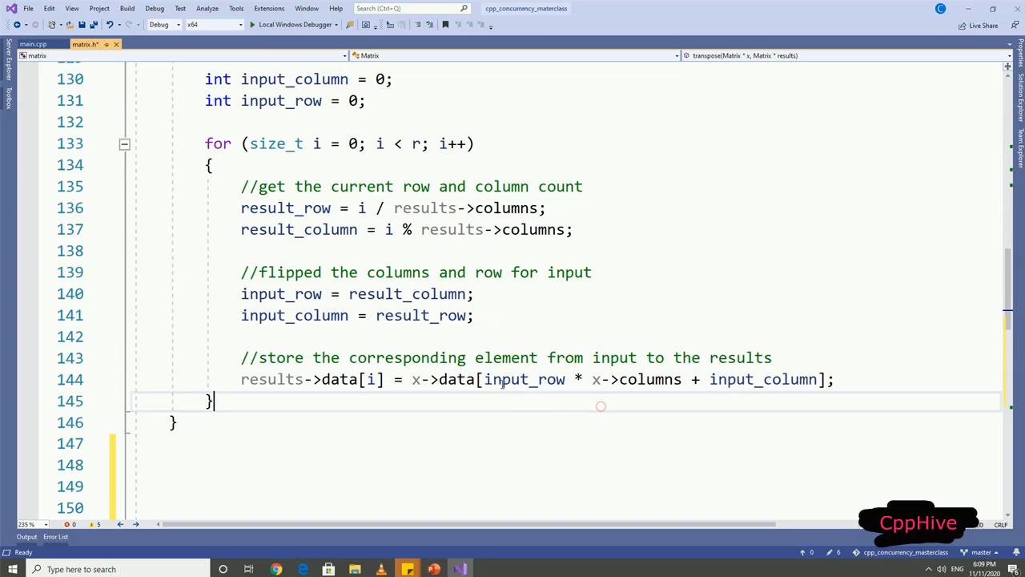
# Step: Highlight the index expression input_row * x->columns + input_column, then the whole sequential transpose loop
pyautogui.moveTo(484, 379); pyautogui.dragTo(681, 379)
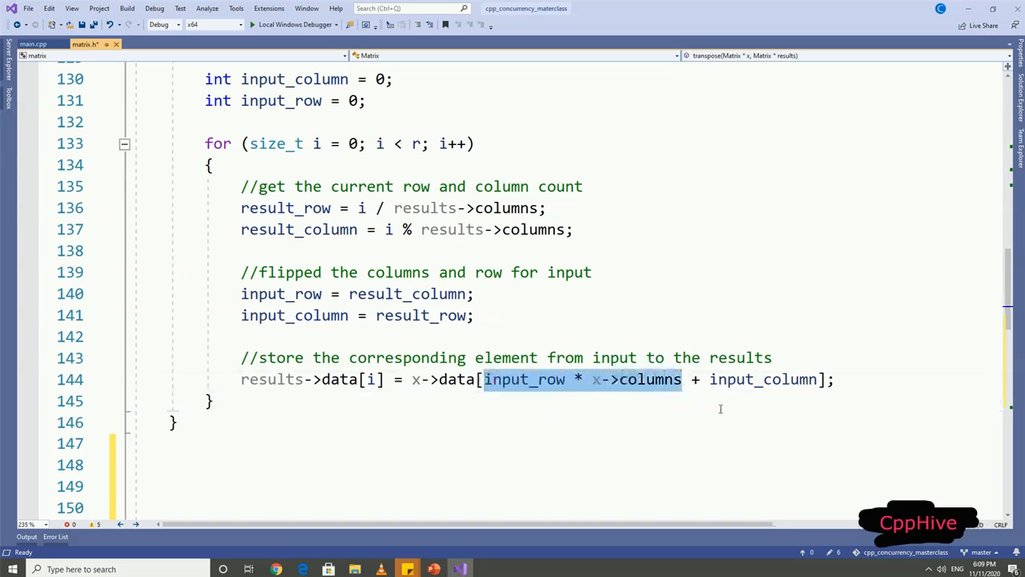
pyautogui.doubleClick(763, 379)
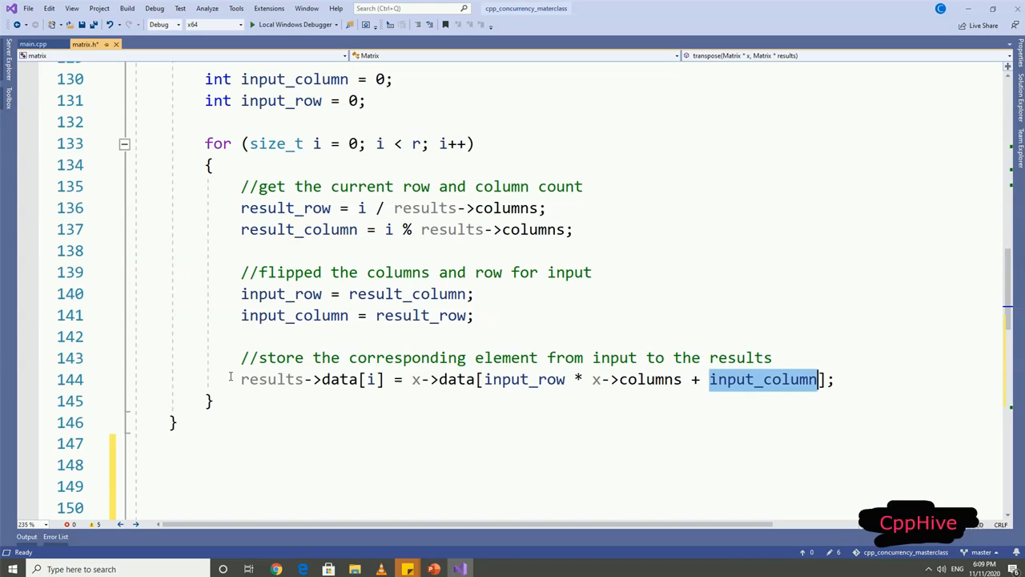
pyautogui.moveTo(205, 144); pyautogui.dragTo(212, 400)
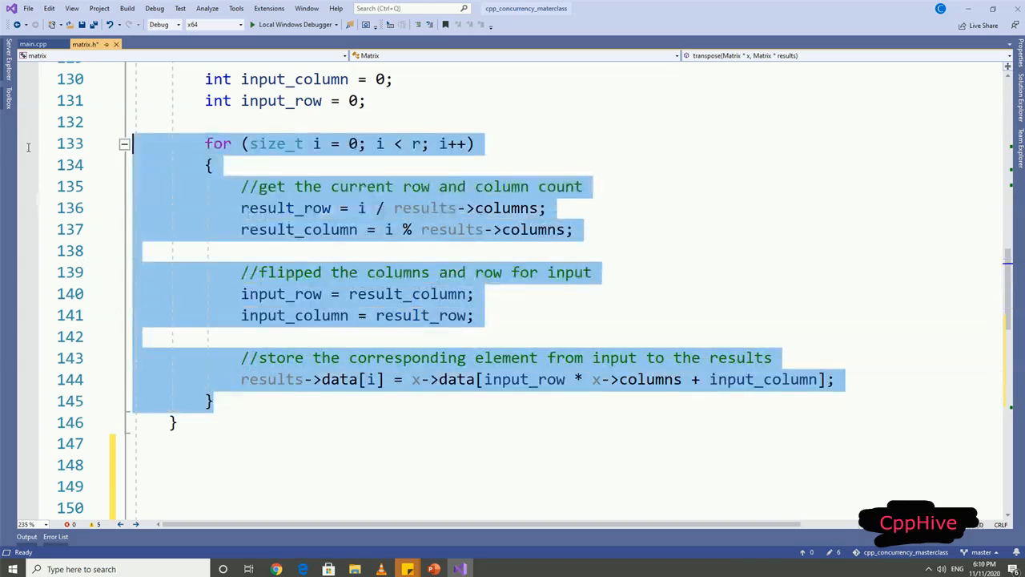
pyautogui.click(192, 122)
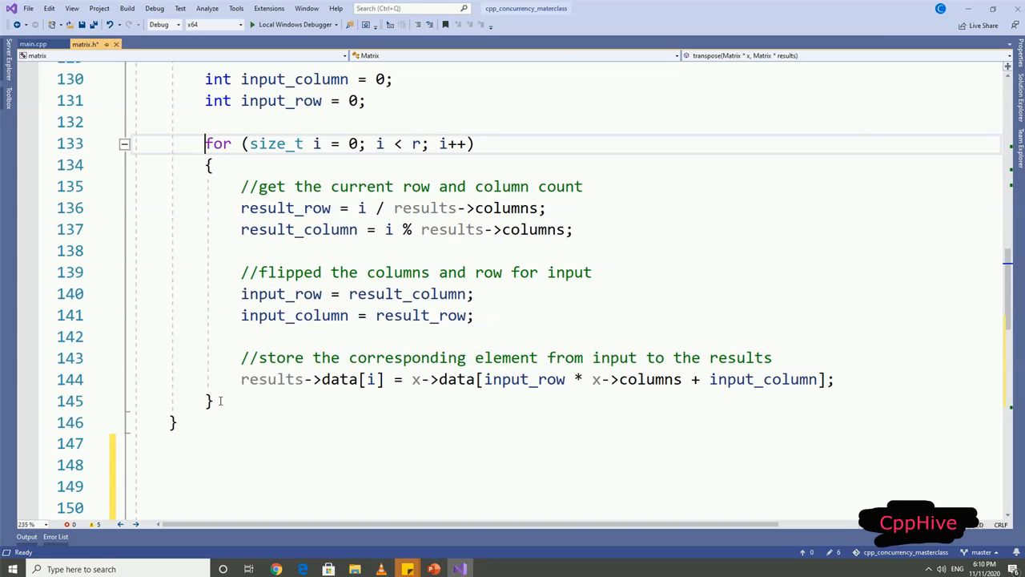
pyautogui.moveTo(205, 143); pyautogui.dragTo(213, 400)
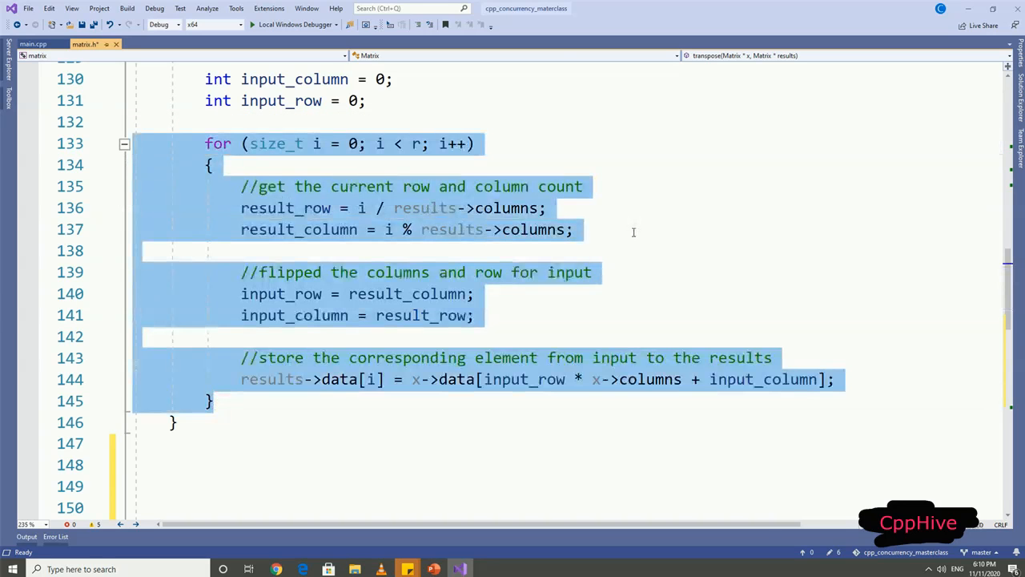
pyautogui.moveTo(593, 254)
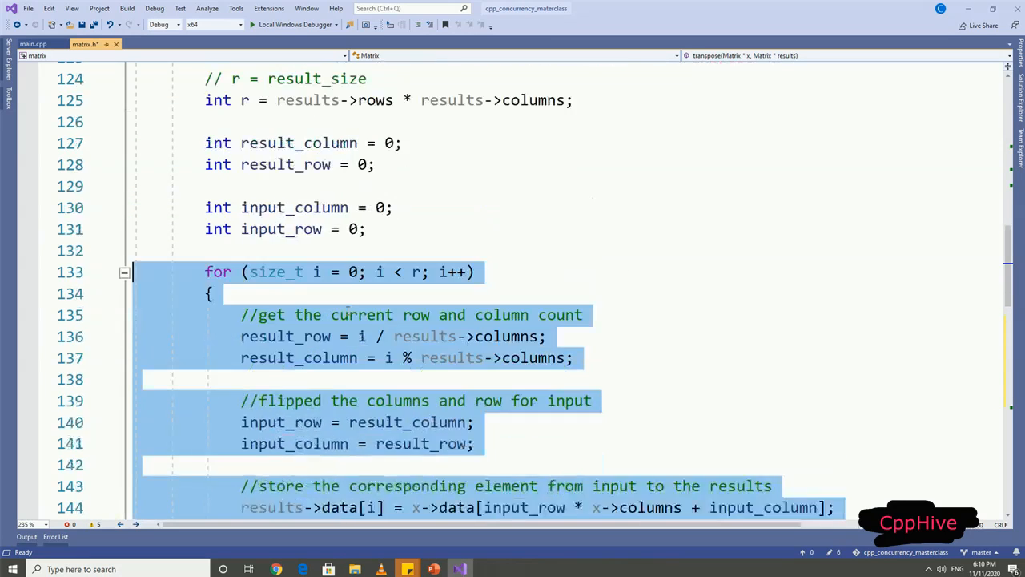
# Step: Review the parallel version: the row and column calculation, the chunk operator's parameters and its inner loop
pyautogui.scroll(-3)
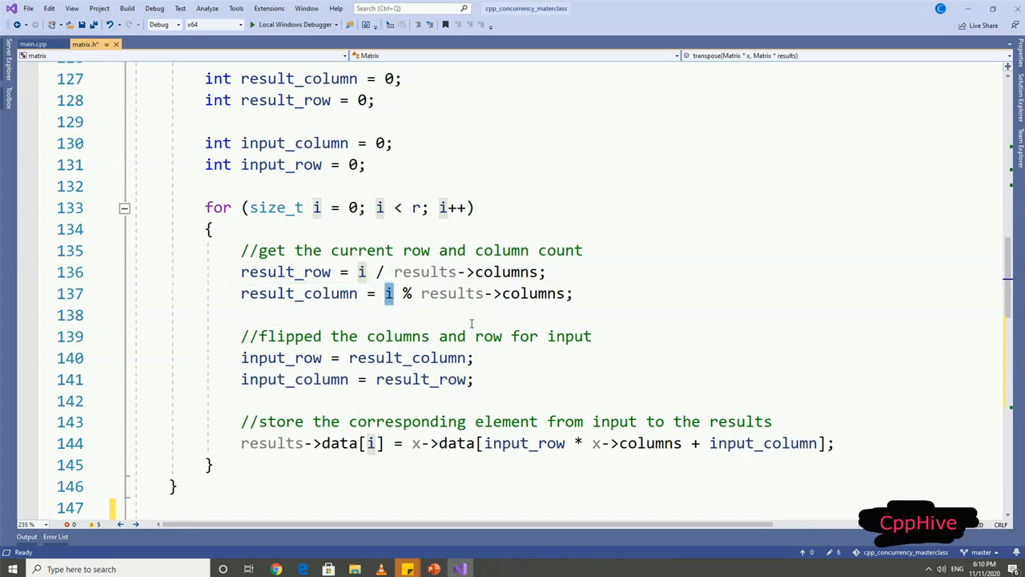
pyautogui.moveTo(240, 271); pyautogui.dragTo(573, 293)
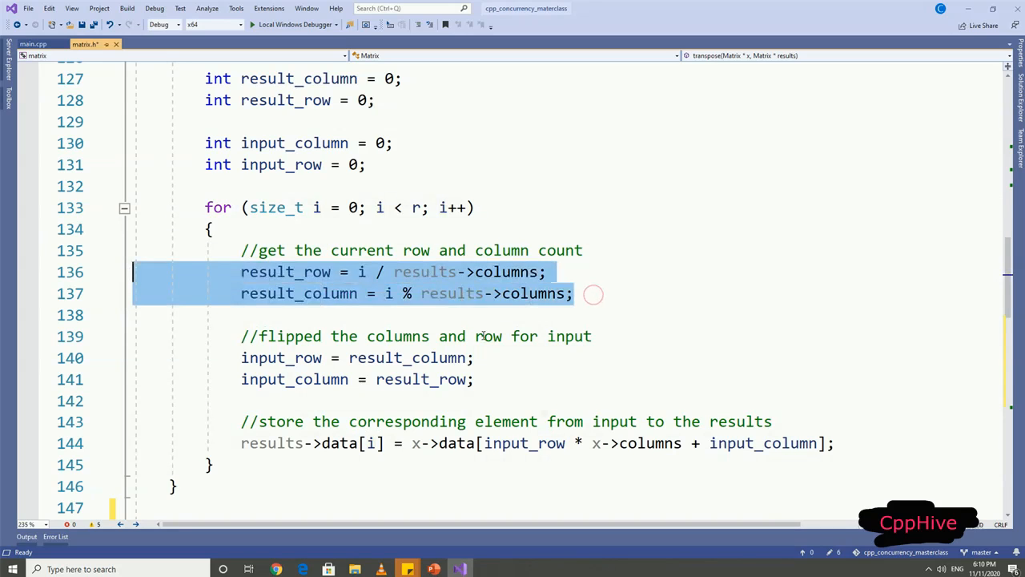
pyautogui.click(240, 315)
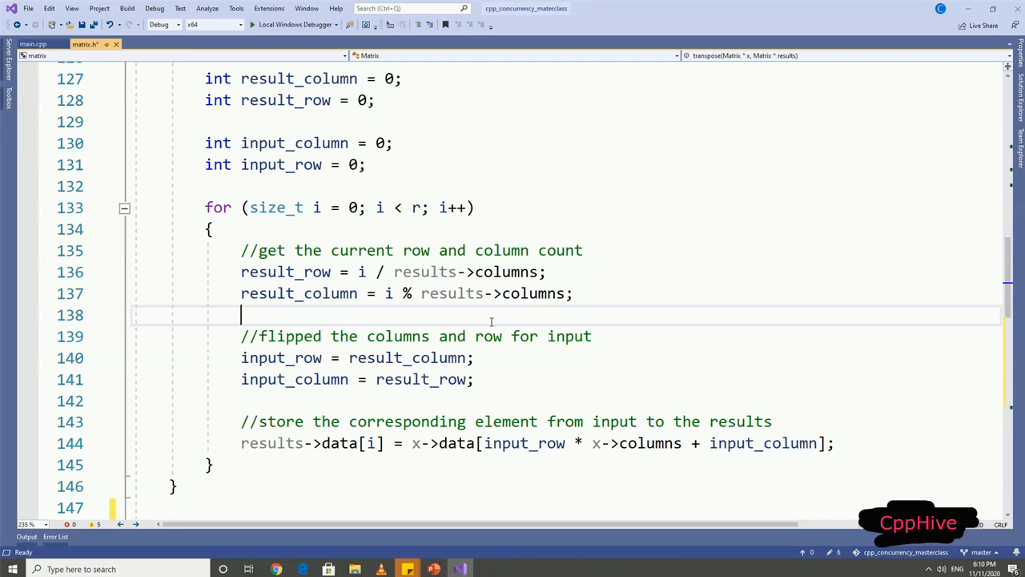
pyautogui.moveTo(369, 237)
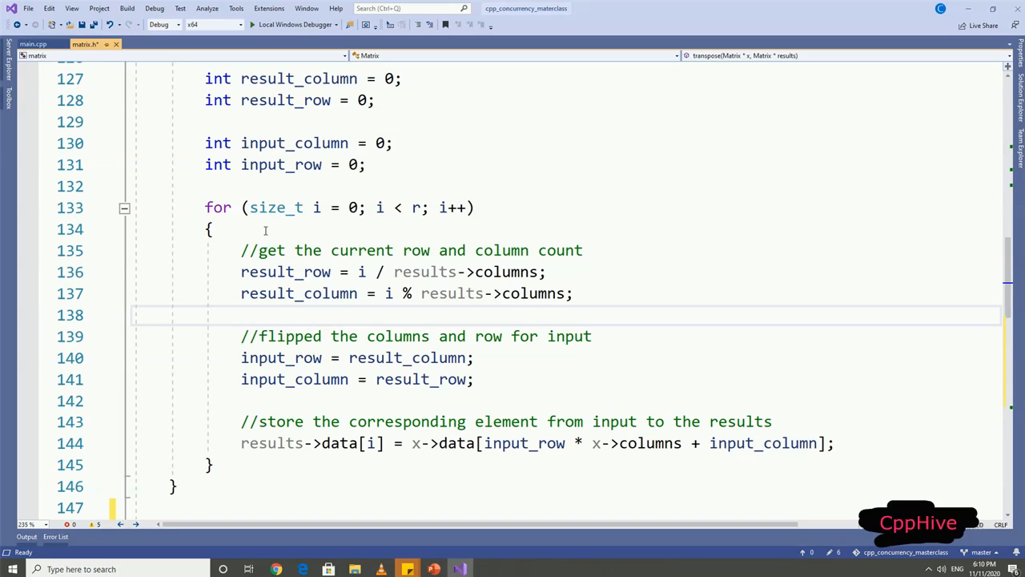
pyautogui.moveTo(223, 219)
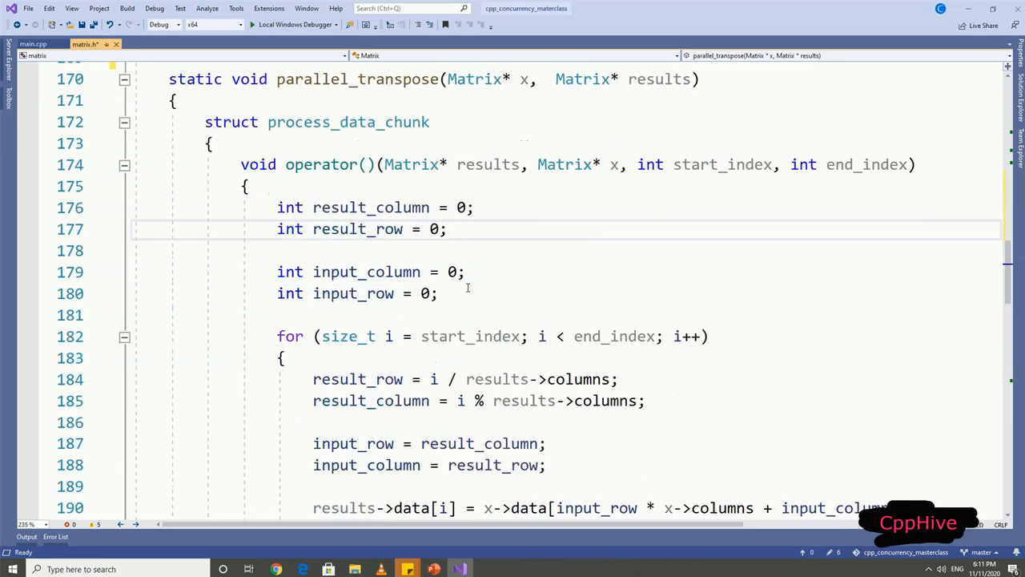
pyautogui.scroll(-3)
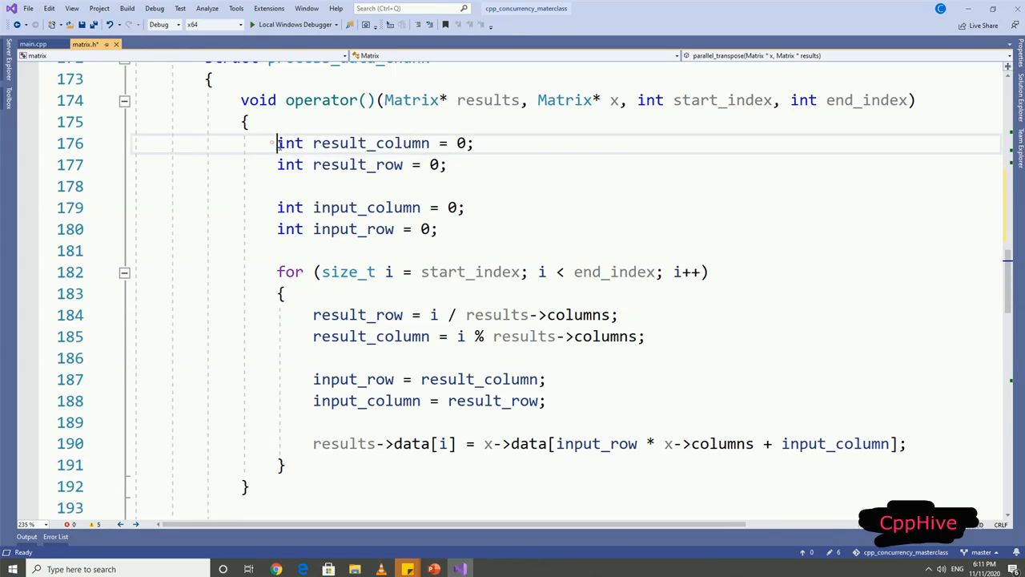
pyautogui.moveTo(277, 143); pyautogui.dragTo(440, 229)
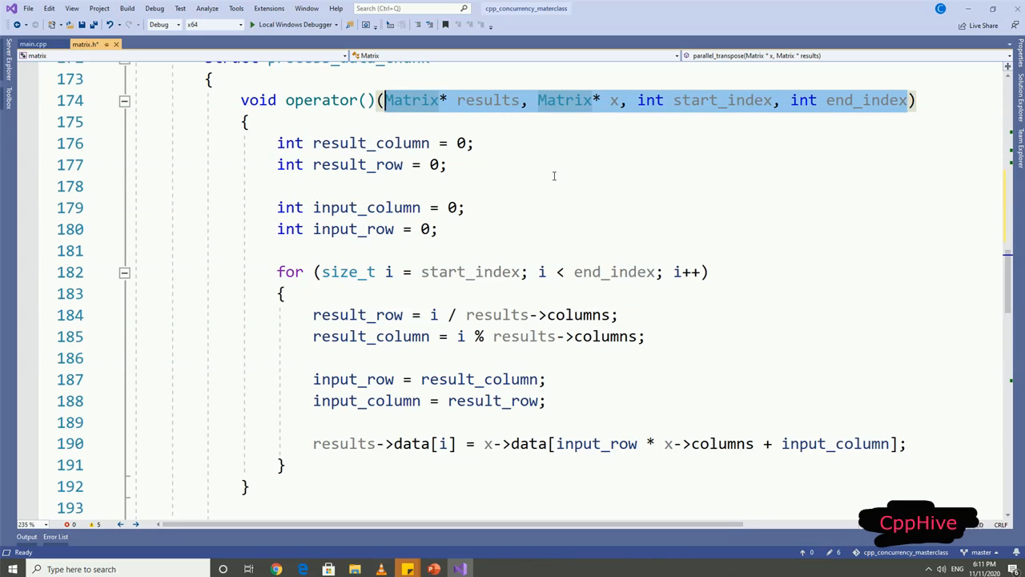
pyautogui.moveTo(510, 219)
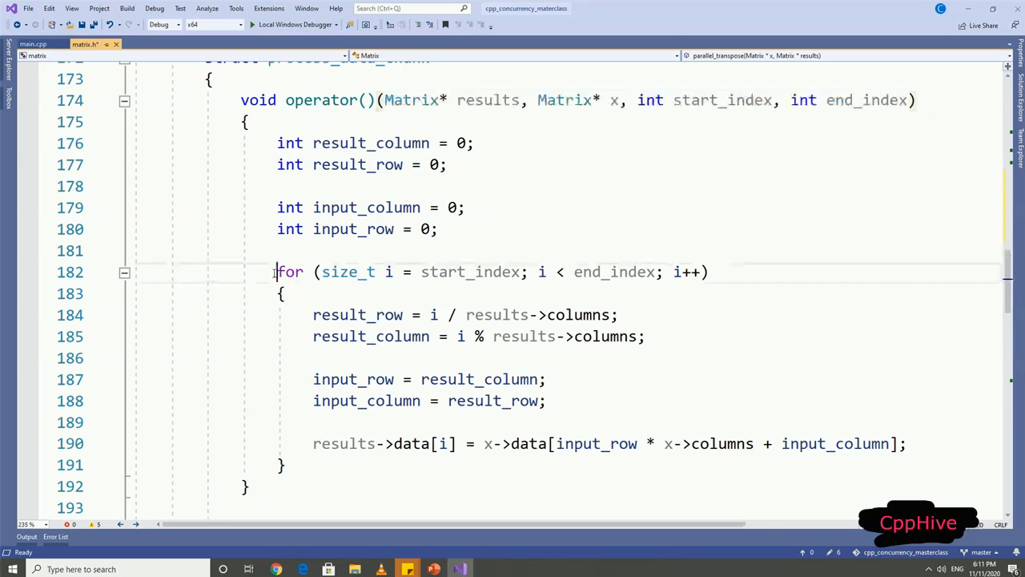
pyautogui.moveTo(276, 271); pyautogui.dragTo(288, 464)
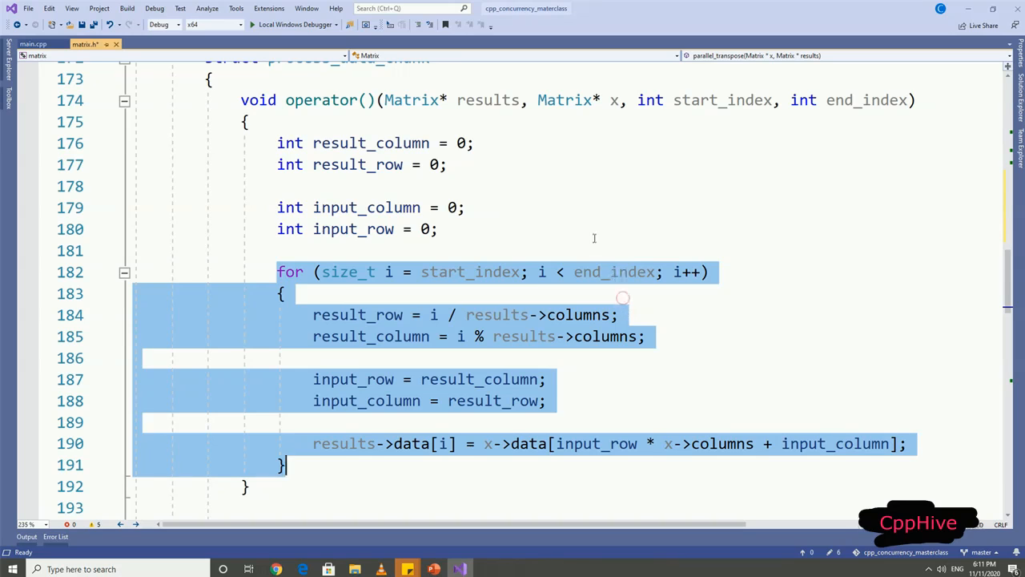
pyautogui.scroll(-3)
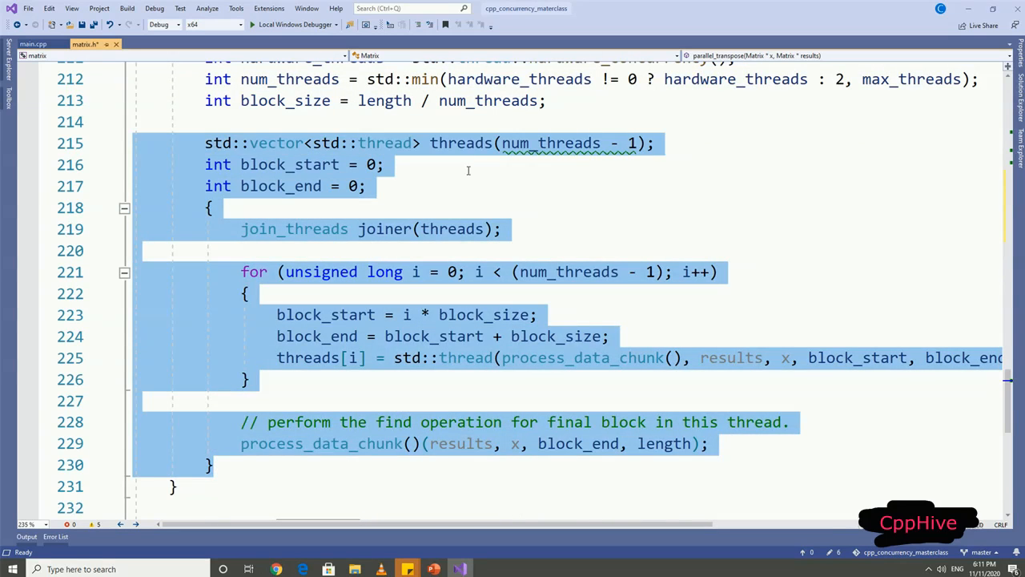
pyautogui.scroll(3)
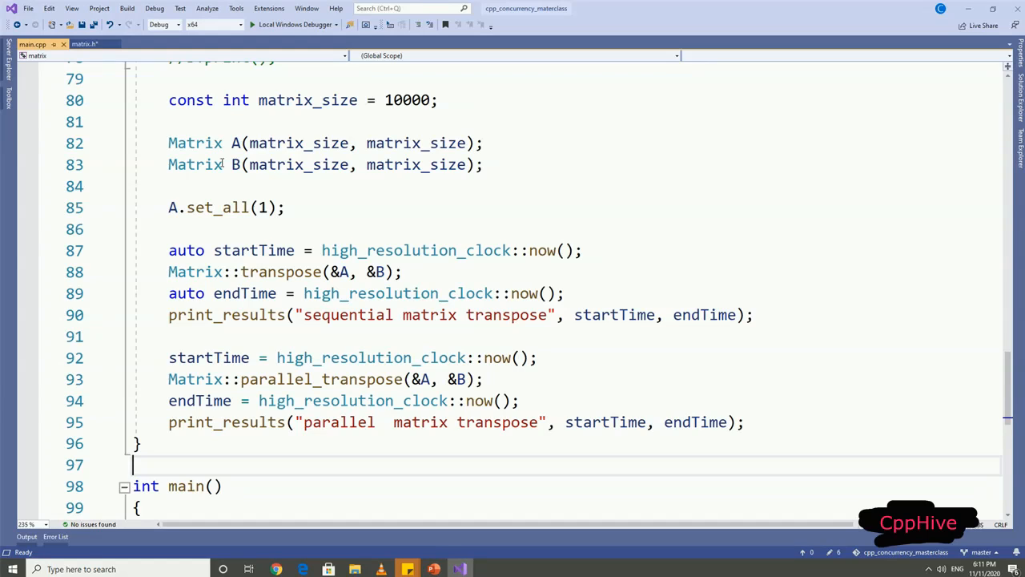
pyautogui.moveTo(510, 383)
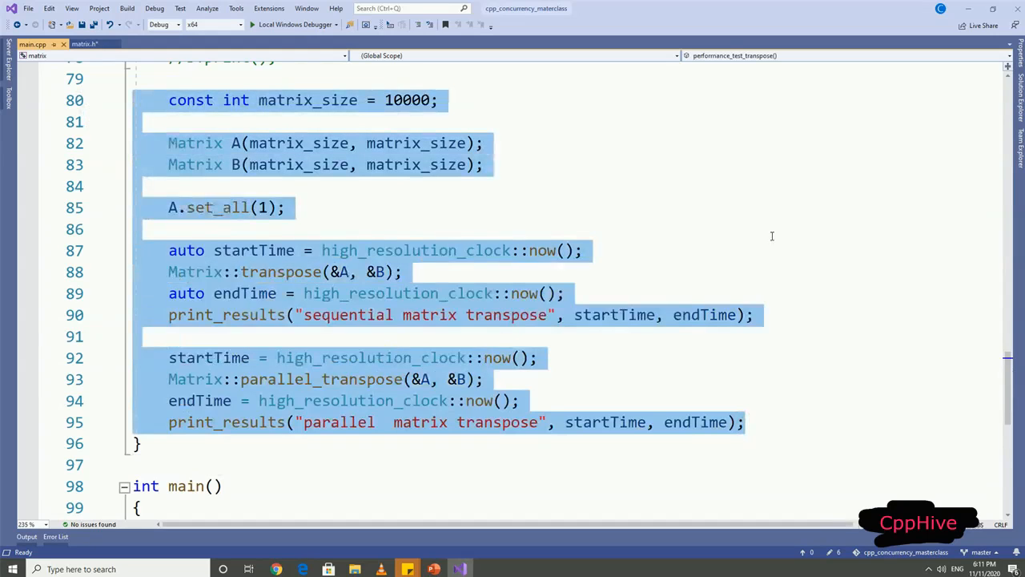
pyautogui.moveTo(637, 190)
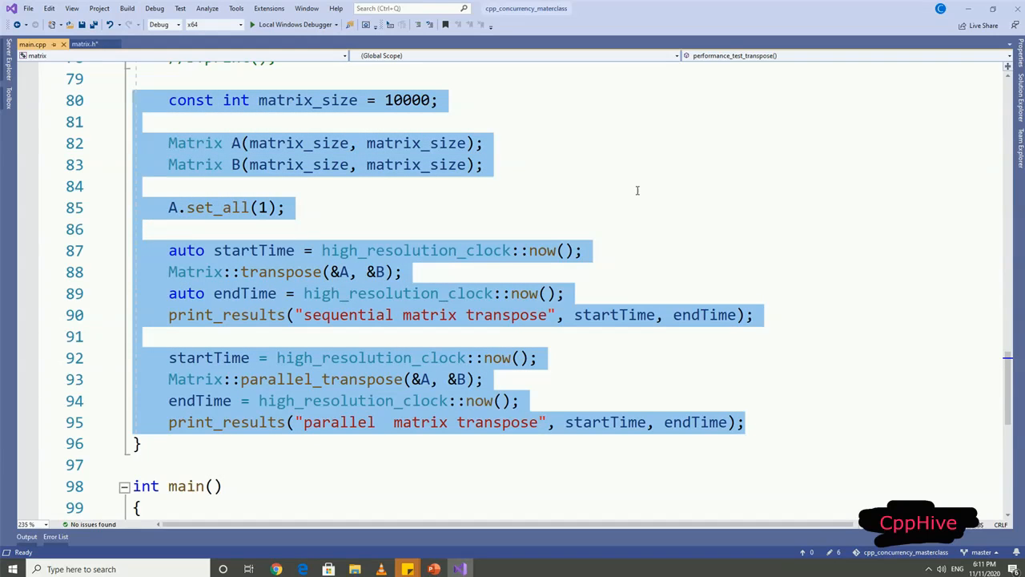